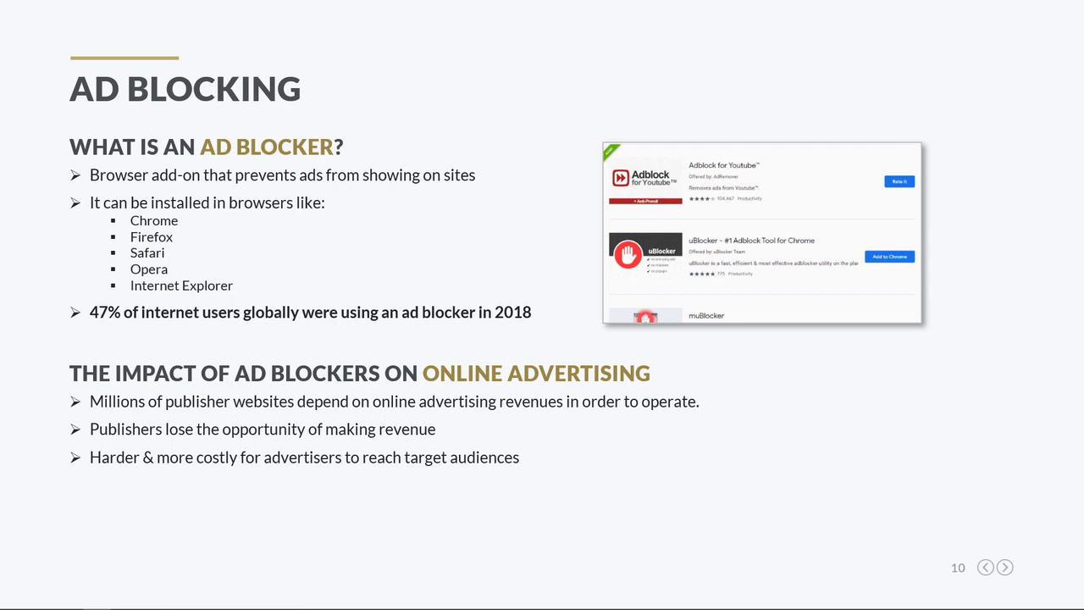
mouse_move(305, 350)
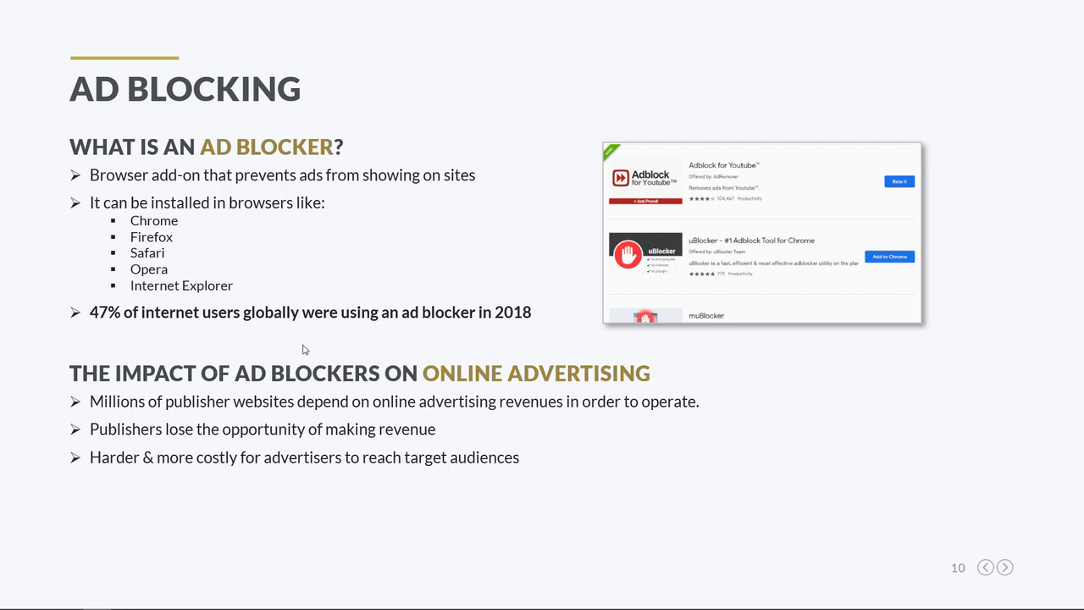
- Advance from slide 10 on advertising impact to slide 11 on reasons for ad blocking
left_click(1004, 567)
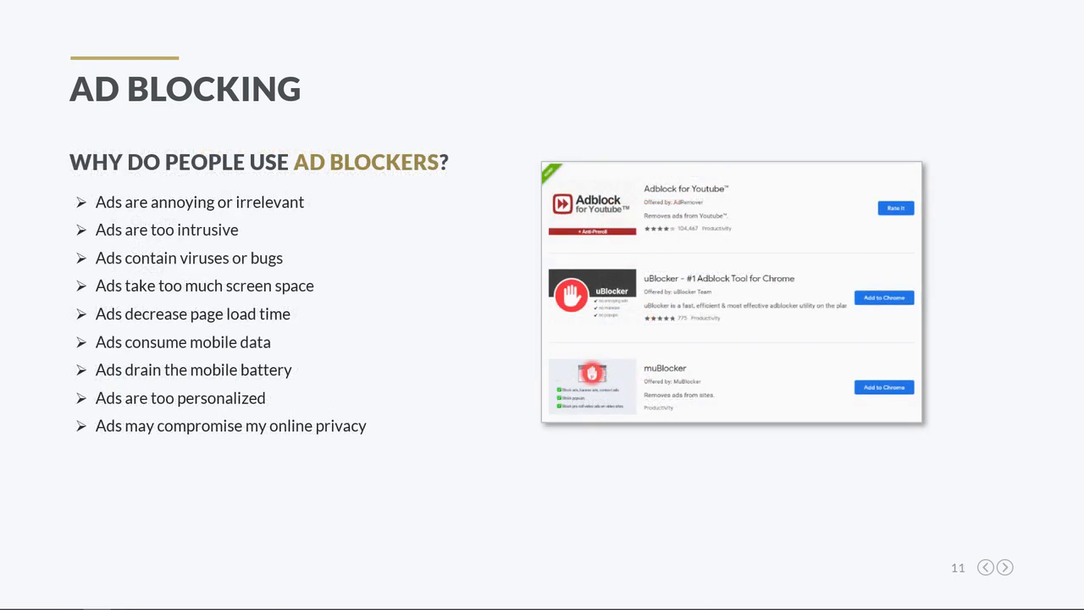